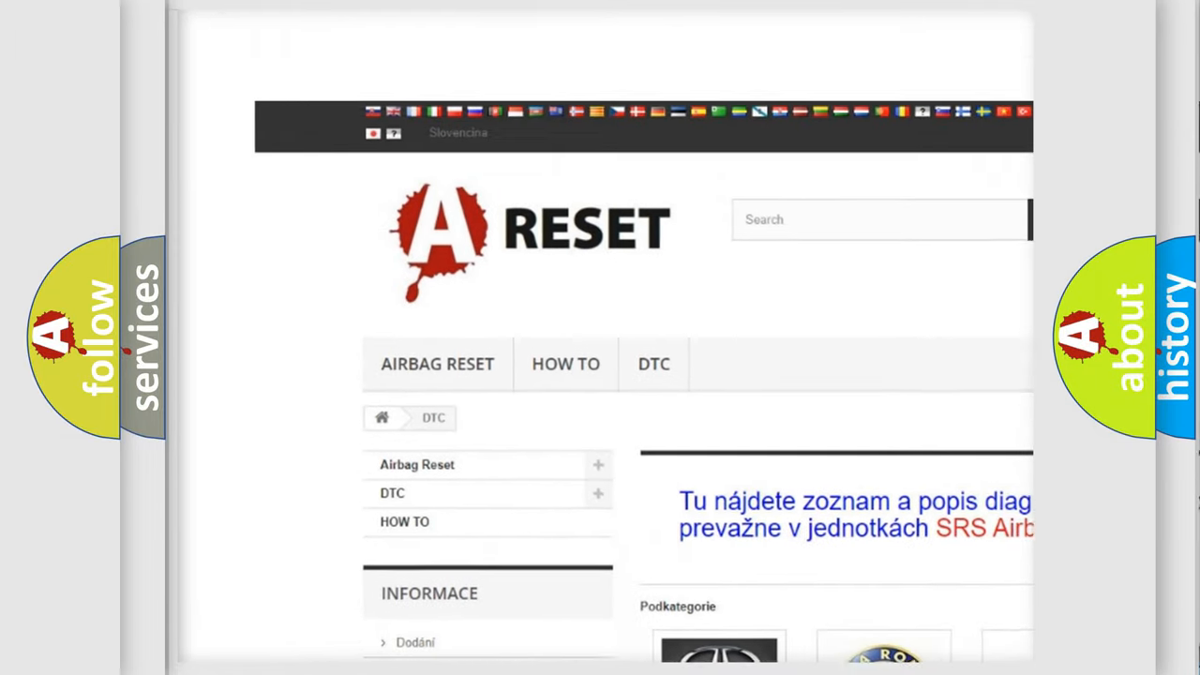
Step: Open the Toyota DTC page from the brand grid and browse its list of code subcategories
{"action": "scroll", "scroll_direction": "down", "scroll_amount": 3}
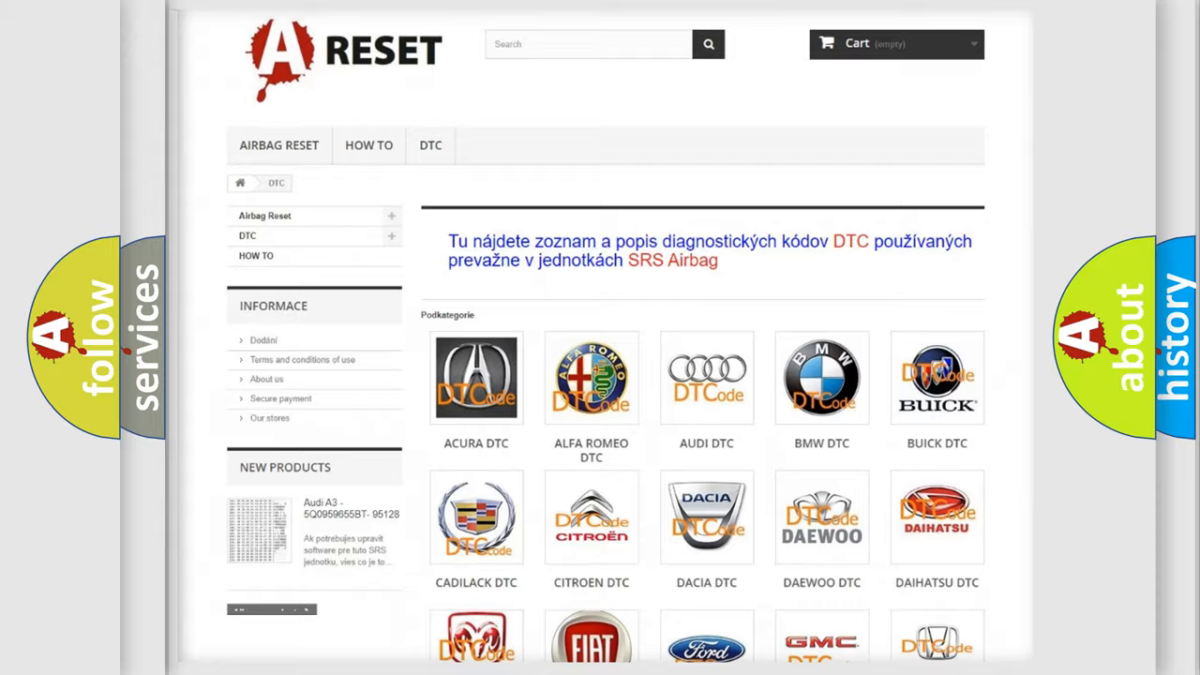
{"action": "scroll", "scroll_direction": "down", "scroll_amount": 3}
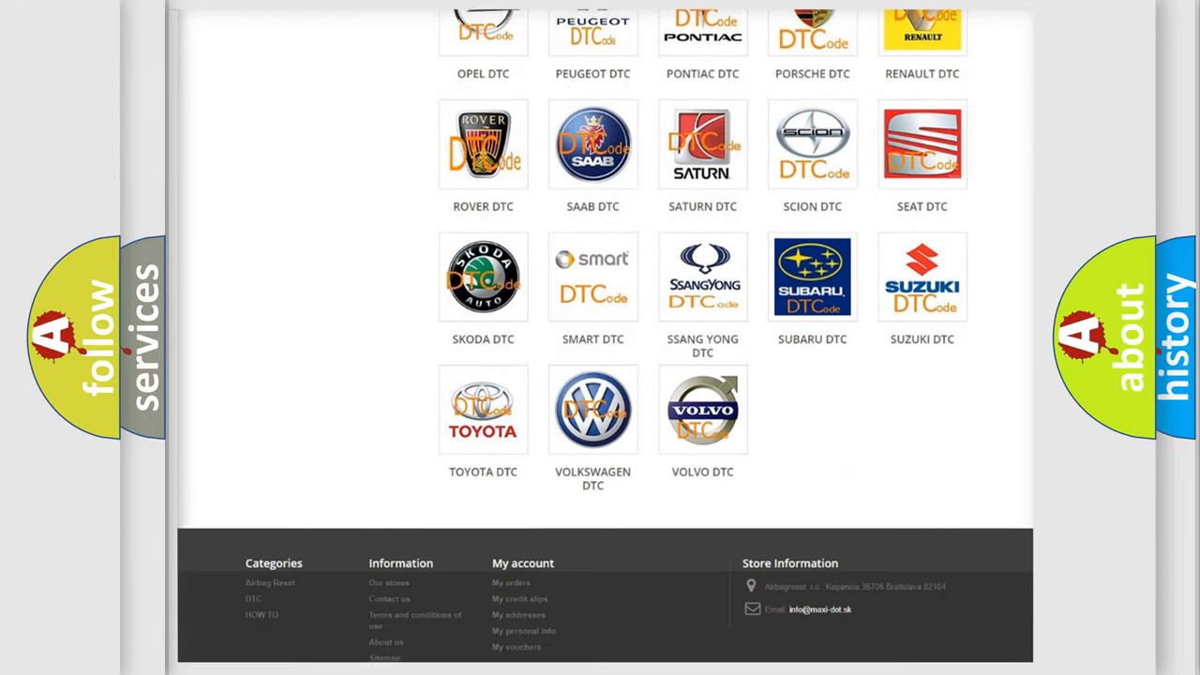
{"action": "scroll", "scroll_direction": "down", "scroll_amount": 3}
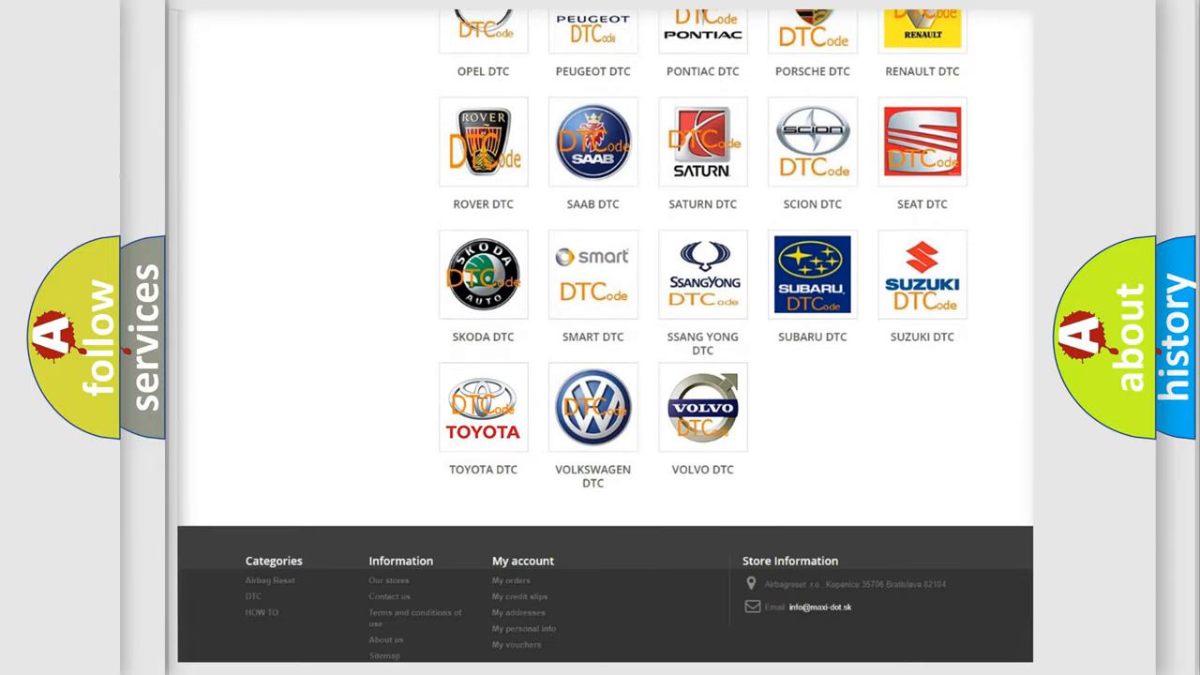
{"action": "left_click", "coordinate": [484, 407]}
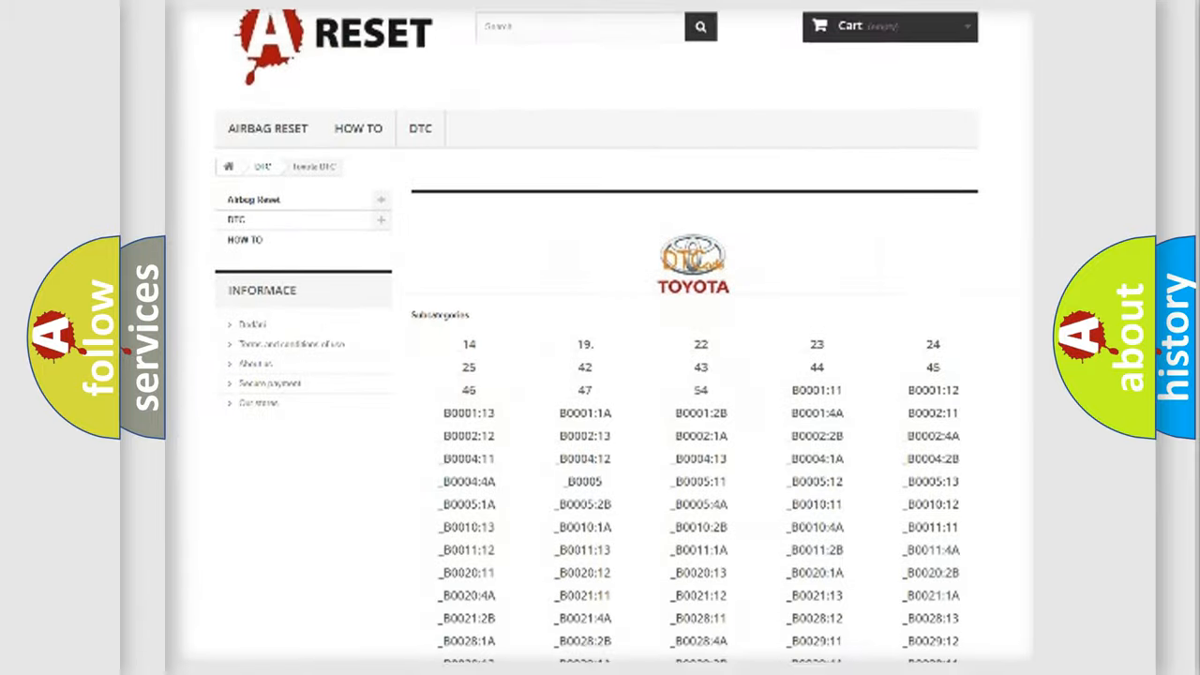
{"action": "scroll", "scroll_direction": "down", "scroll_amount": 3}
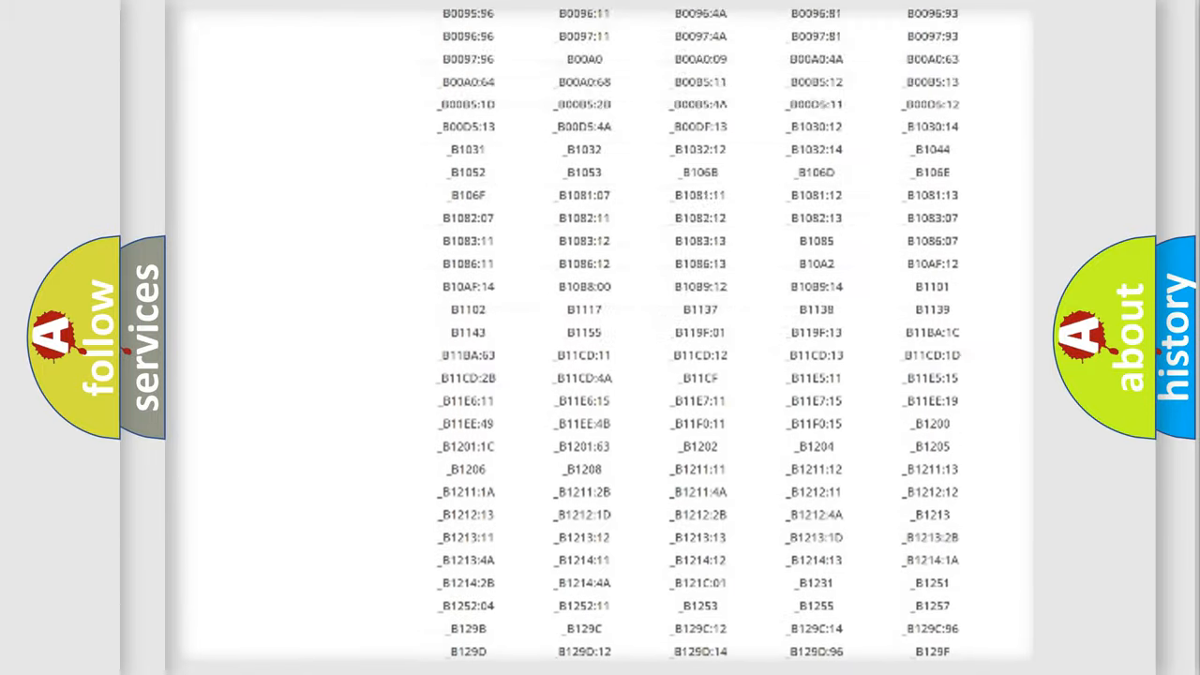
{"action": "scroll", "scroll_direction": "up", "scroll_amount": 3}
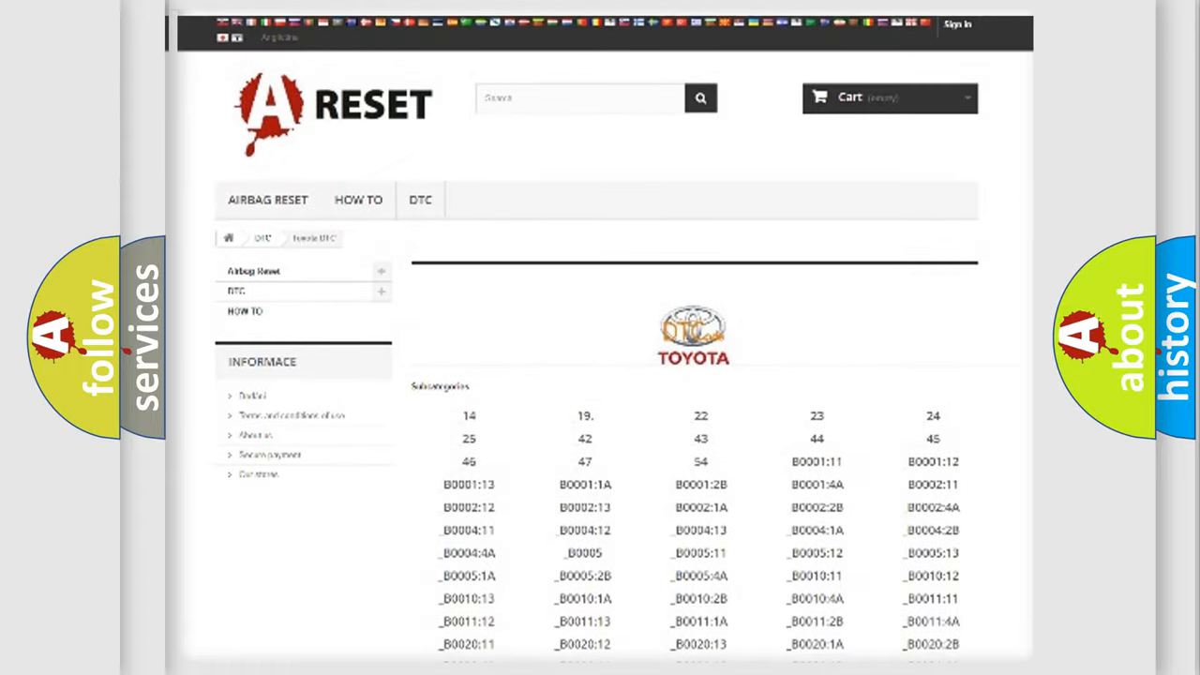